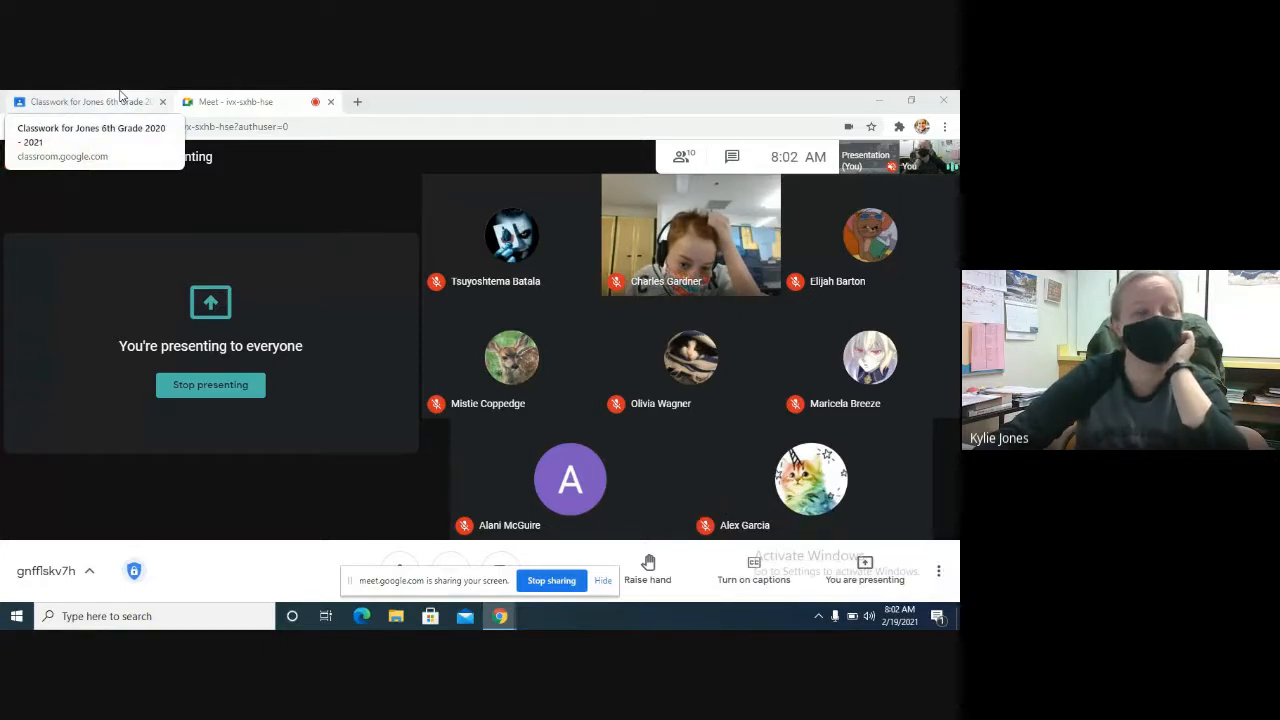
# - Expand the Teens and Technology Test assignment under ELA, showing 0 of 24 turned in
pyautogui.click(85, 101)
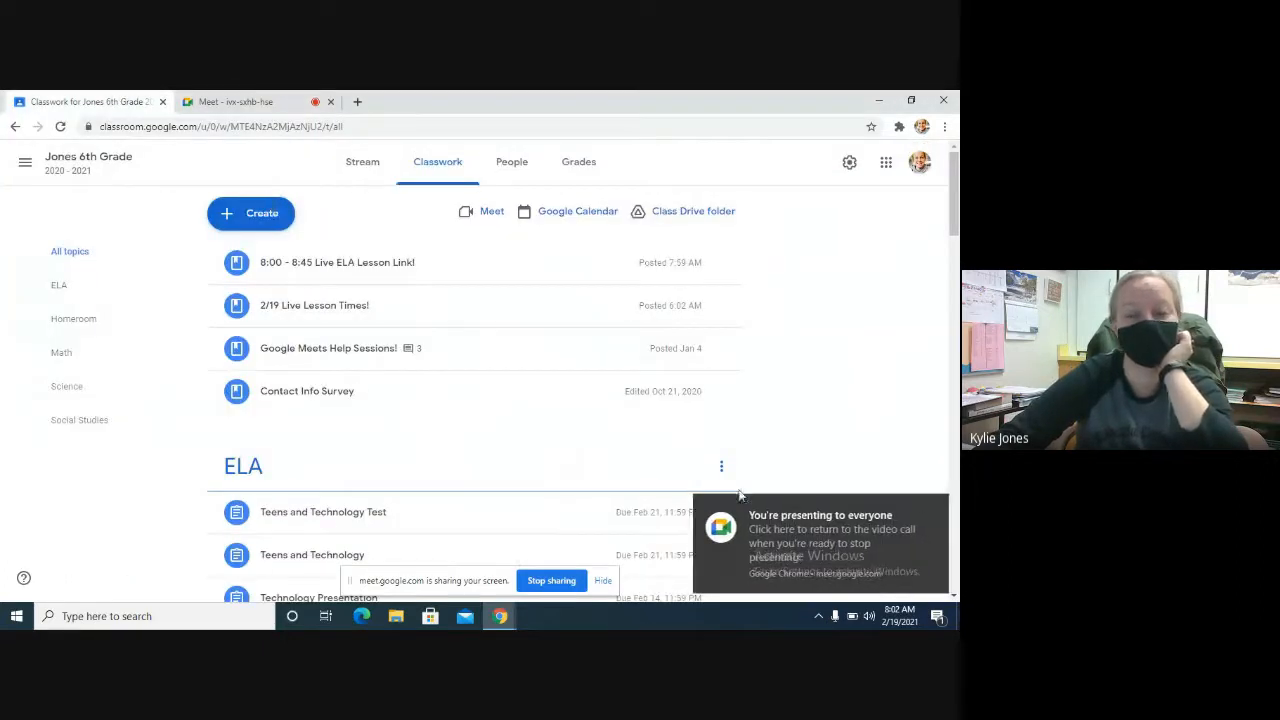
pyautogui.moveTo(798, 403)
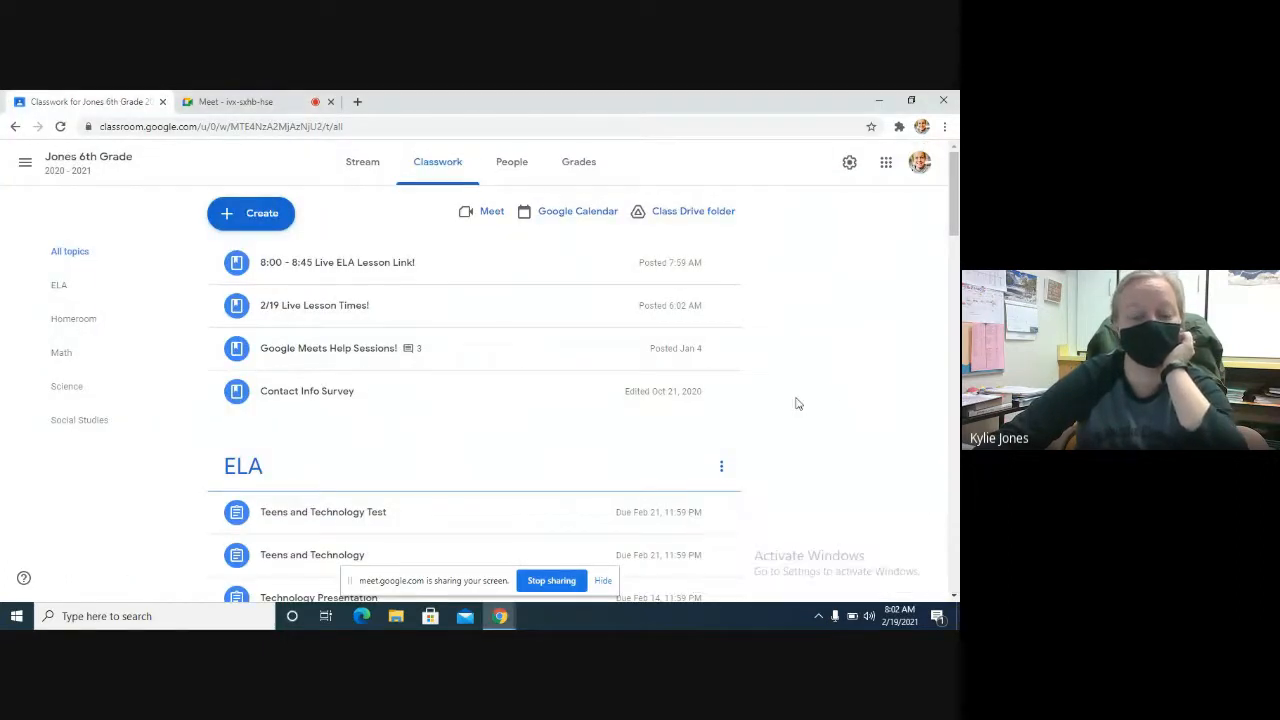
pyautogui.scroll(-3)
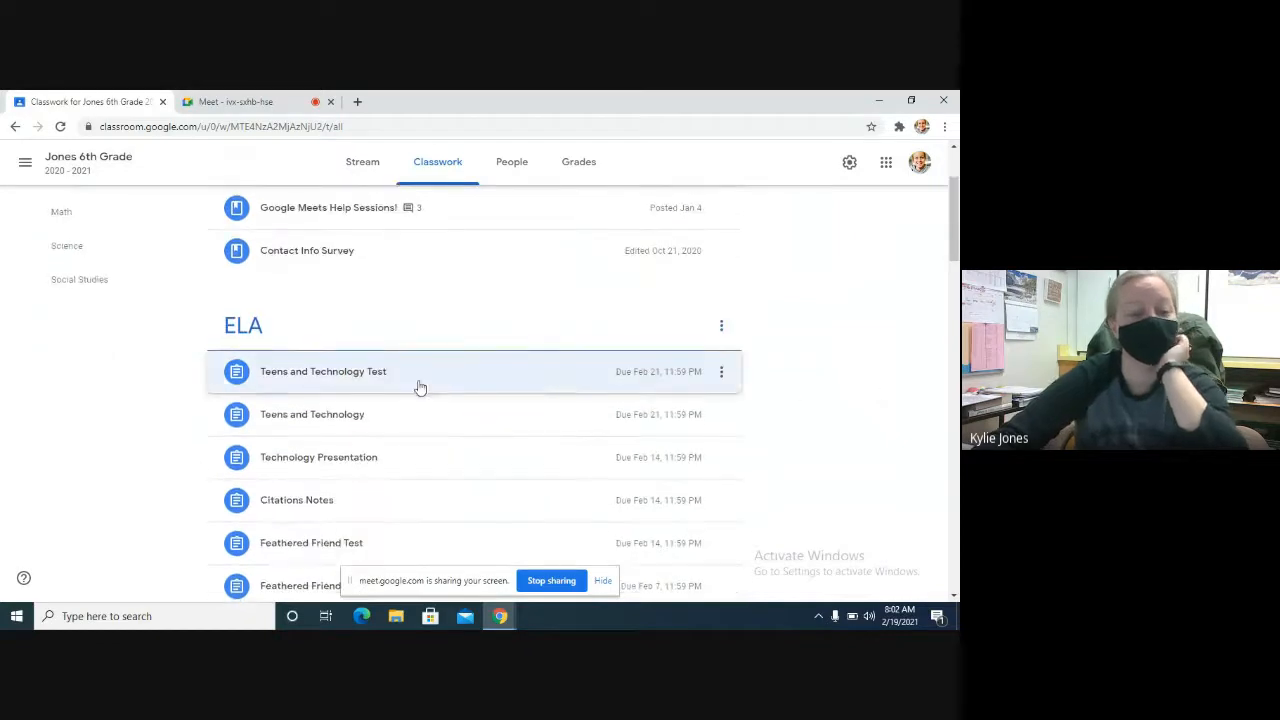
pyautogui.click(235, 101)
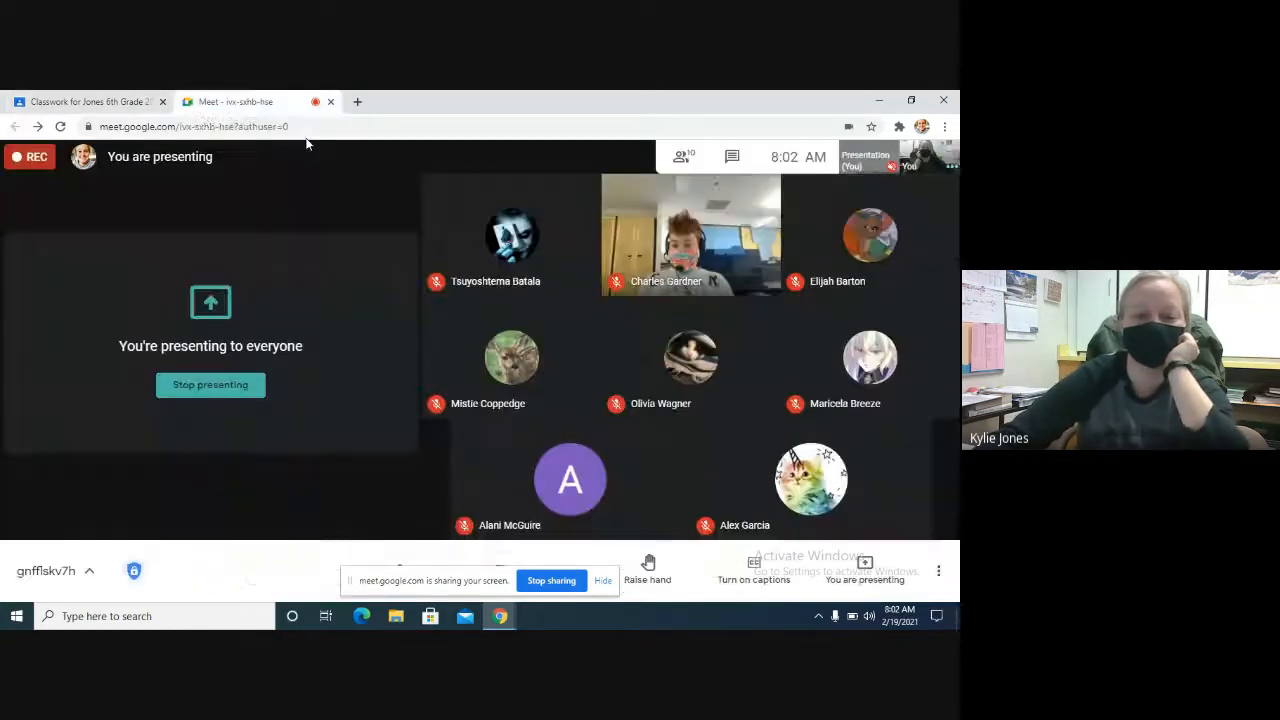
pyautogui.click(90, 101)
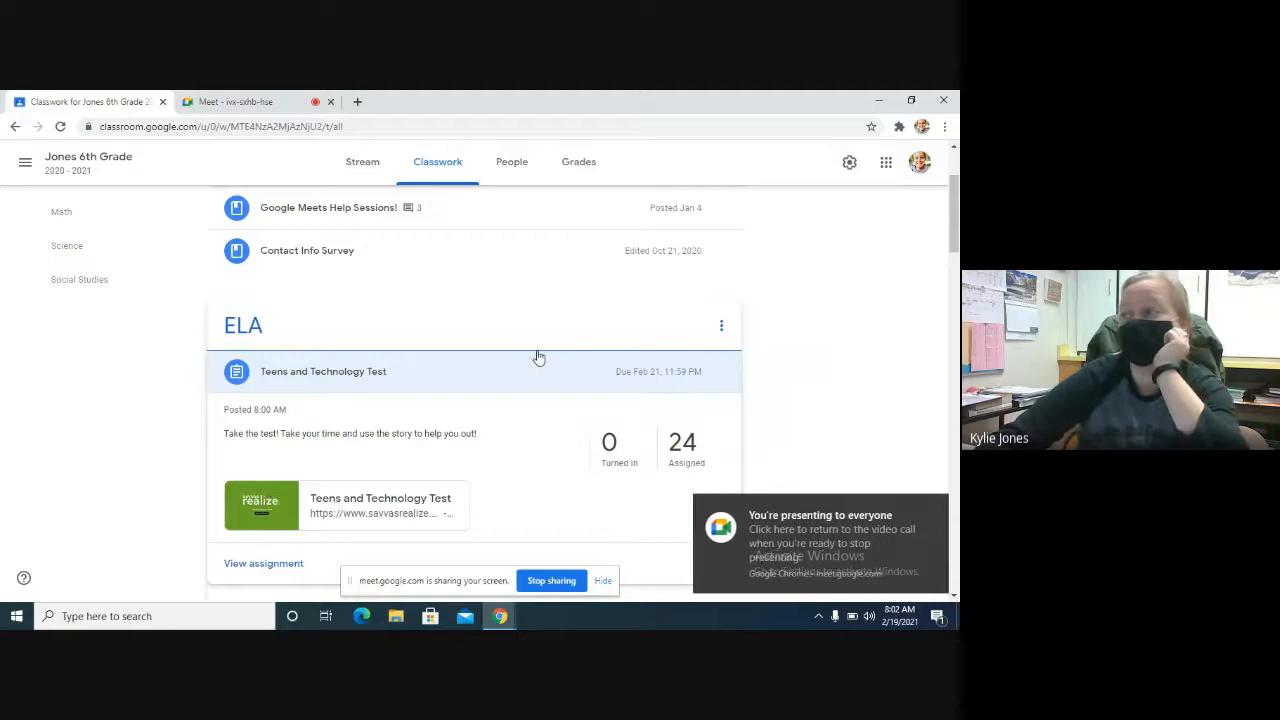
# - Review the assignment details, then bring up the Google apps grid
pyautogui.scroll(-3)
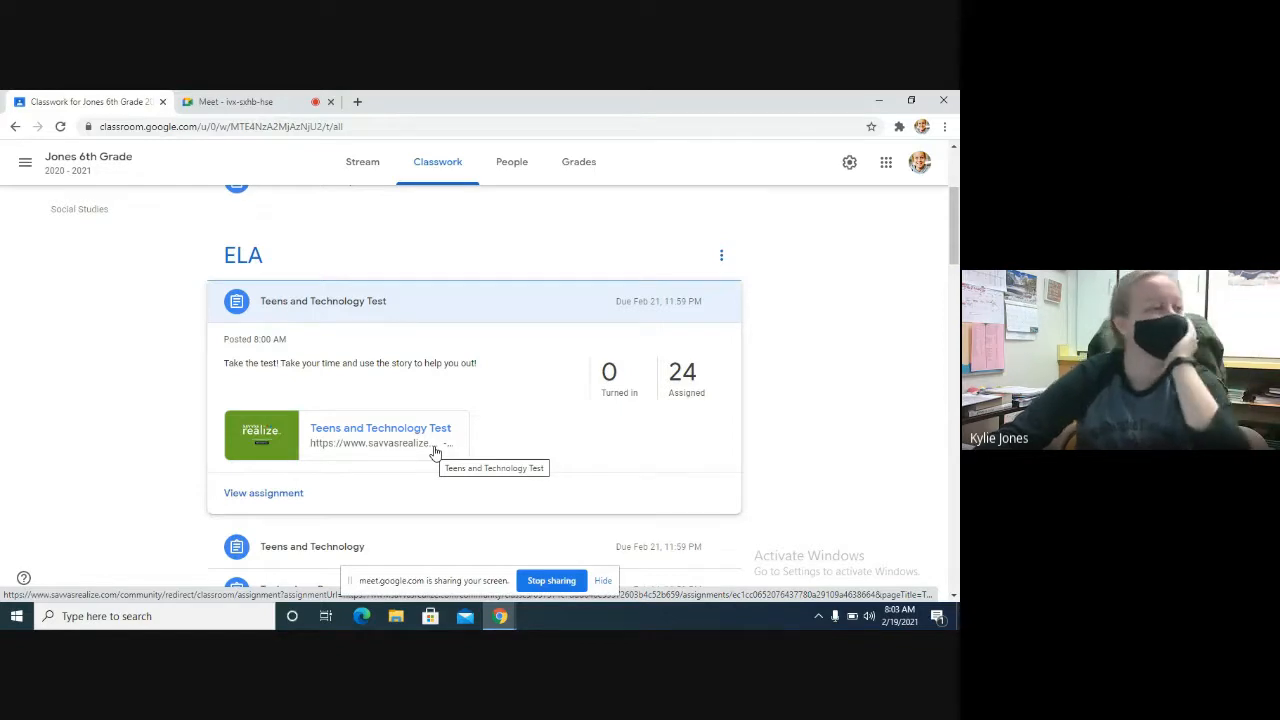
pyautogui.moveTo(184, 423)
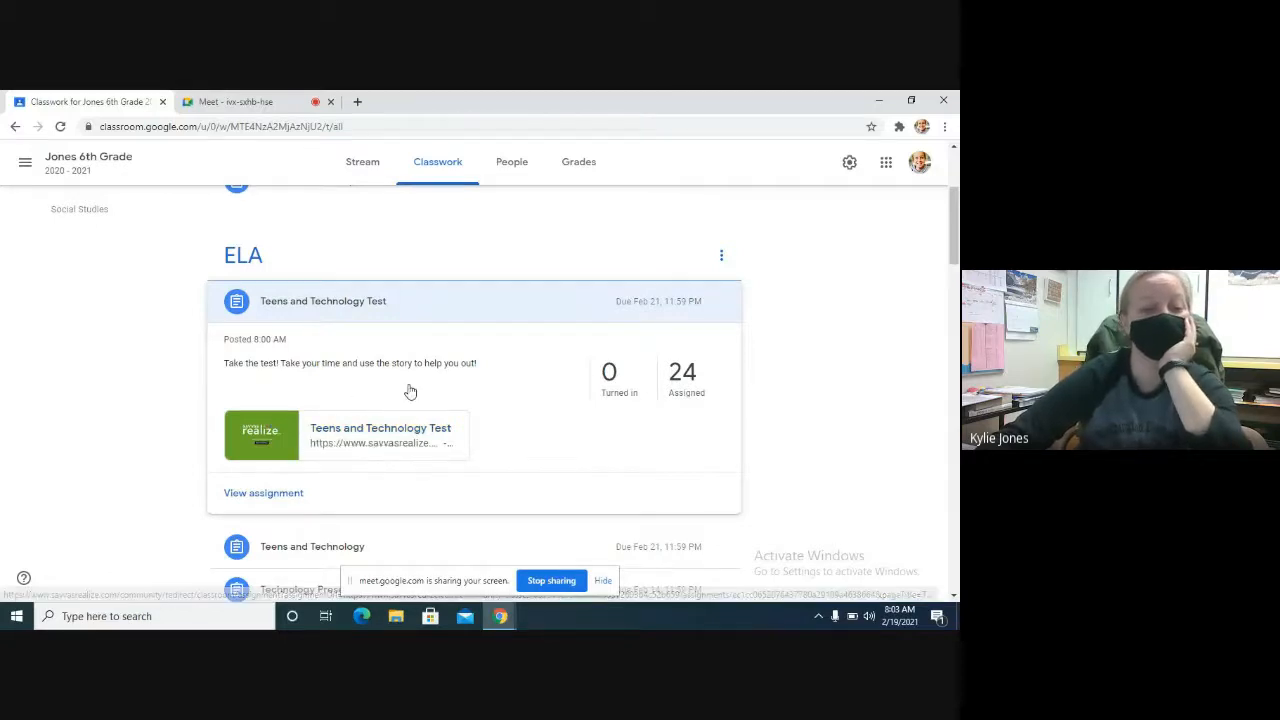
pyautogui.moveTo(333, 458)
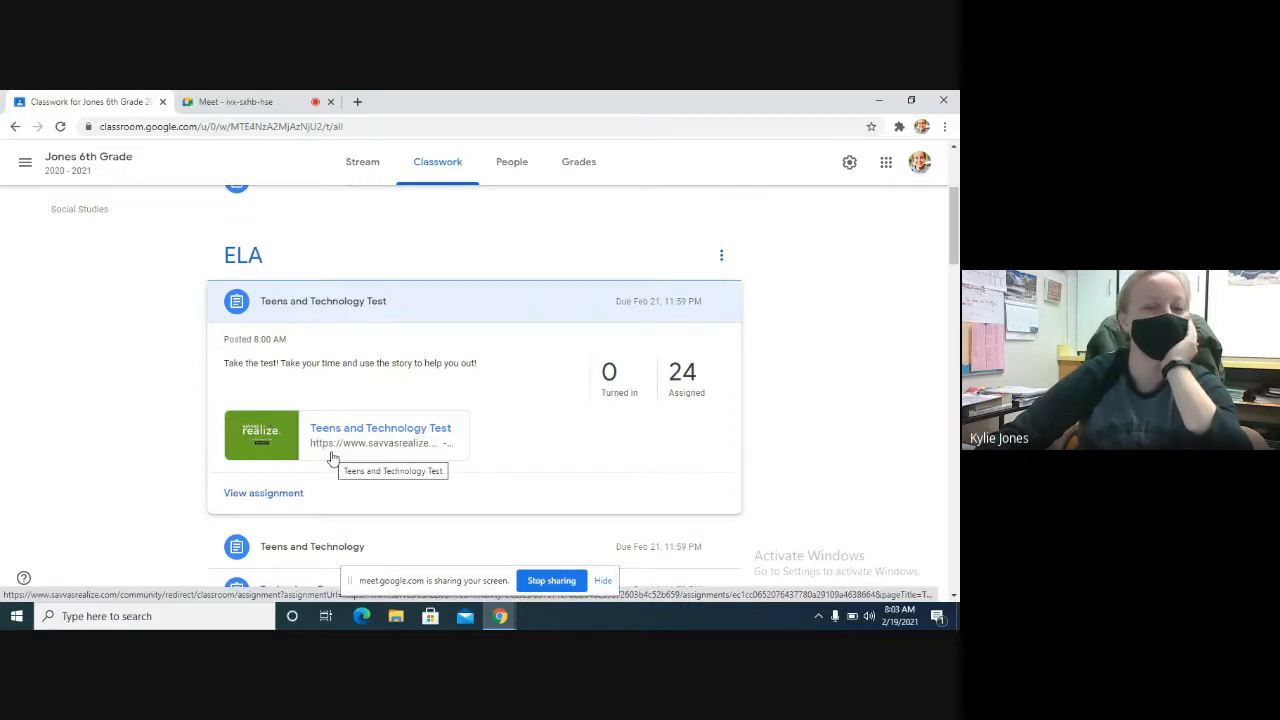
pyautogui.moveTo(387, 448)
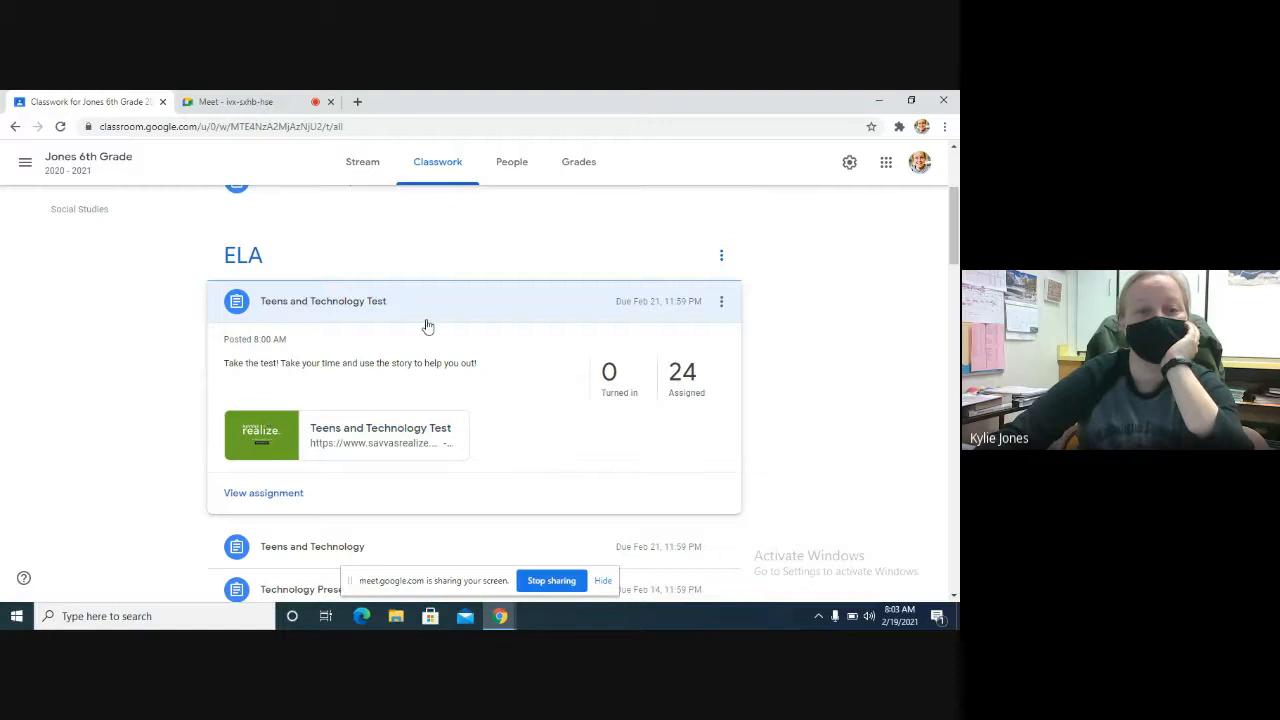
pyautogui.click(884, 162)
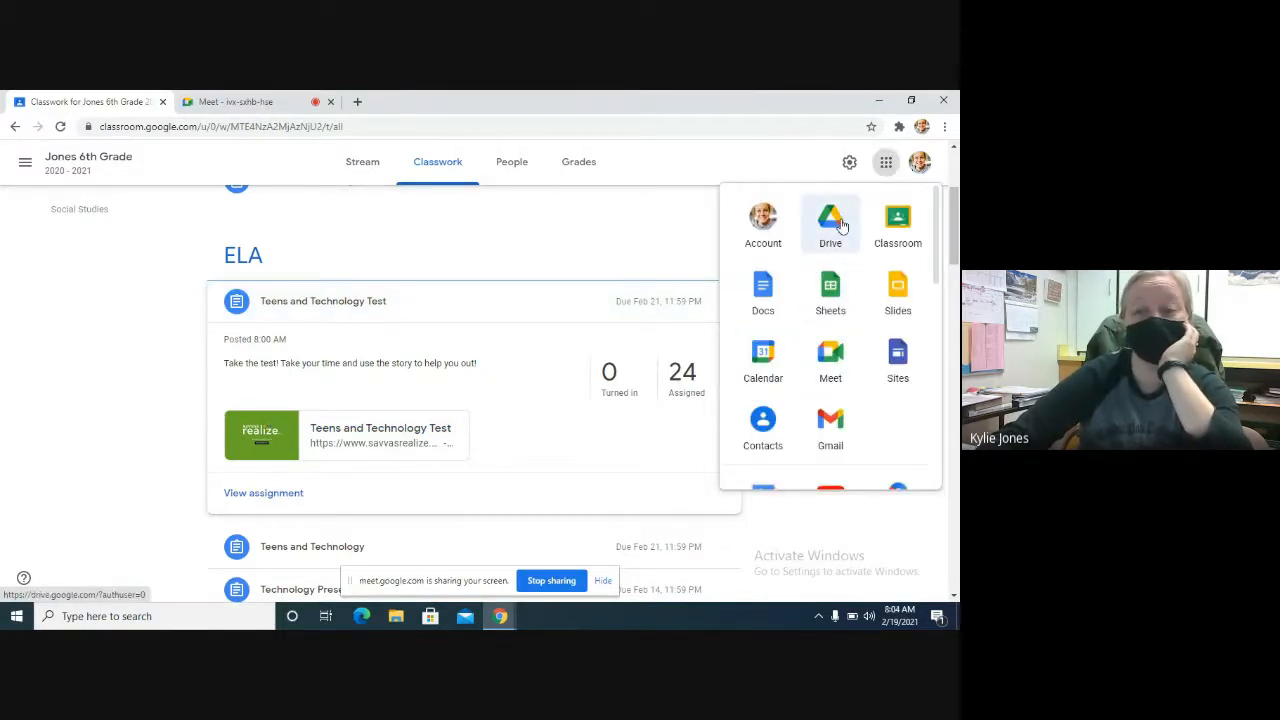
# - In Drive, go through Classroom > 2020 -2021 > Reading and open the ELA To-Do doc
pyautogui.click(830, 221)
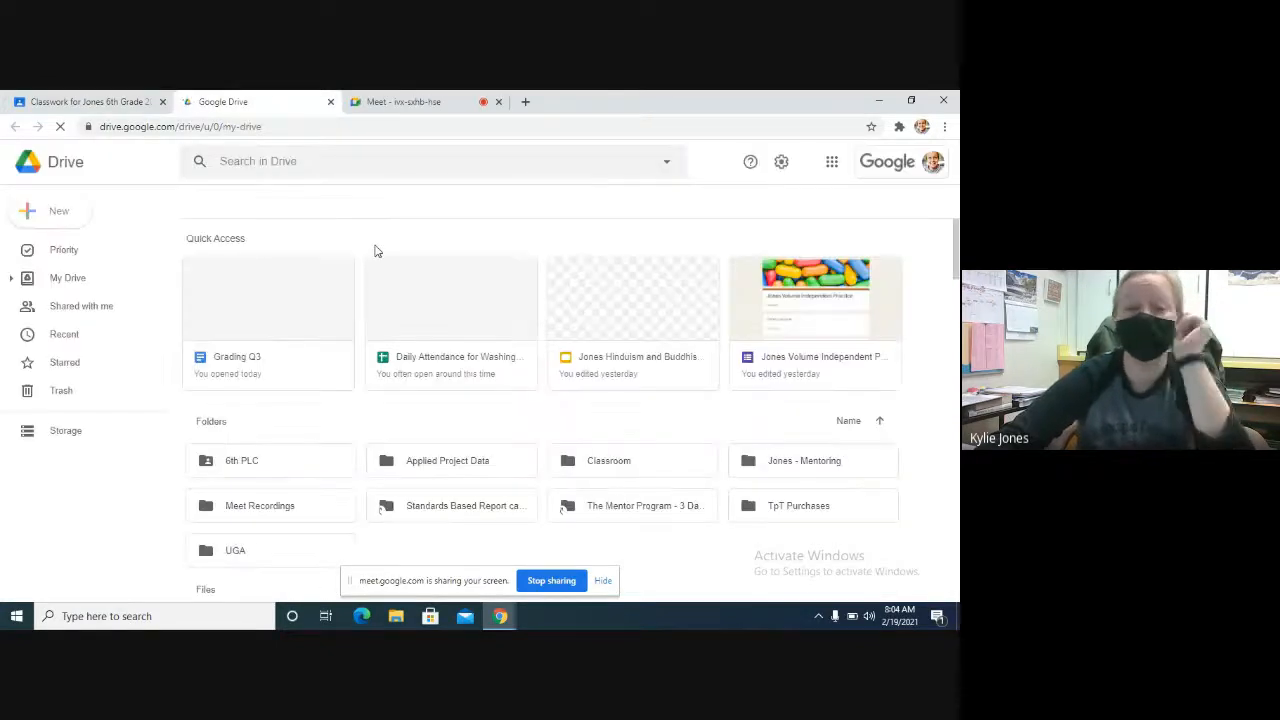
pyautogui.click(67, 278)
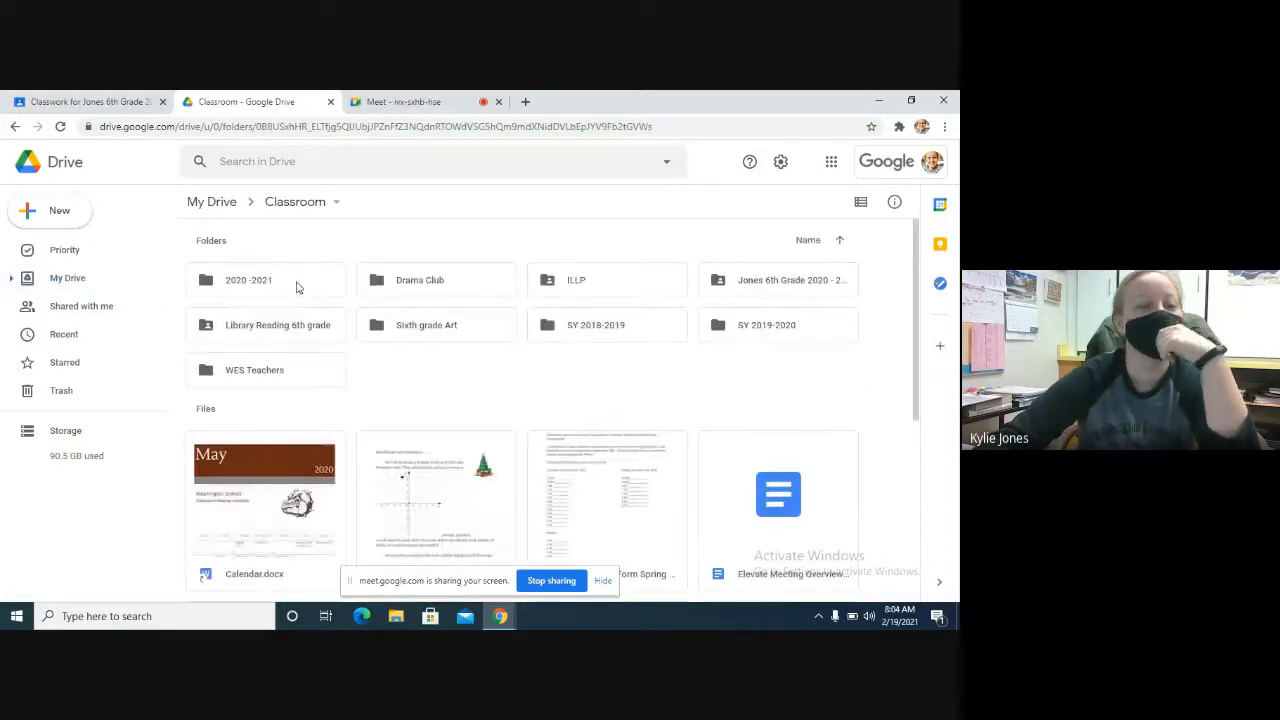
pyautogui.doubleClick(248, 280)
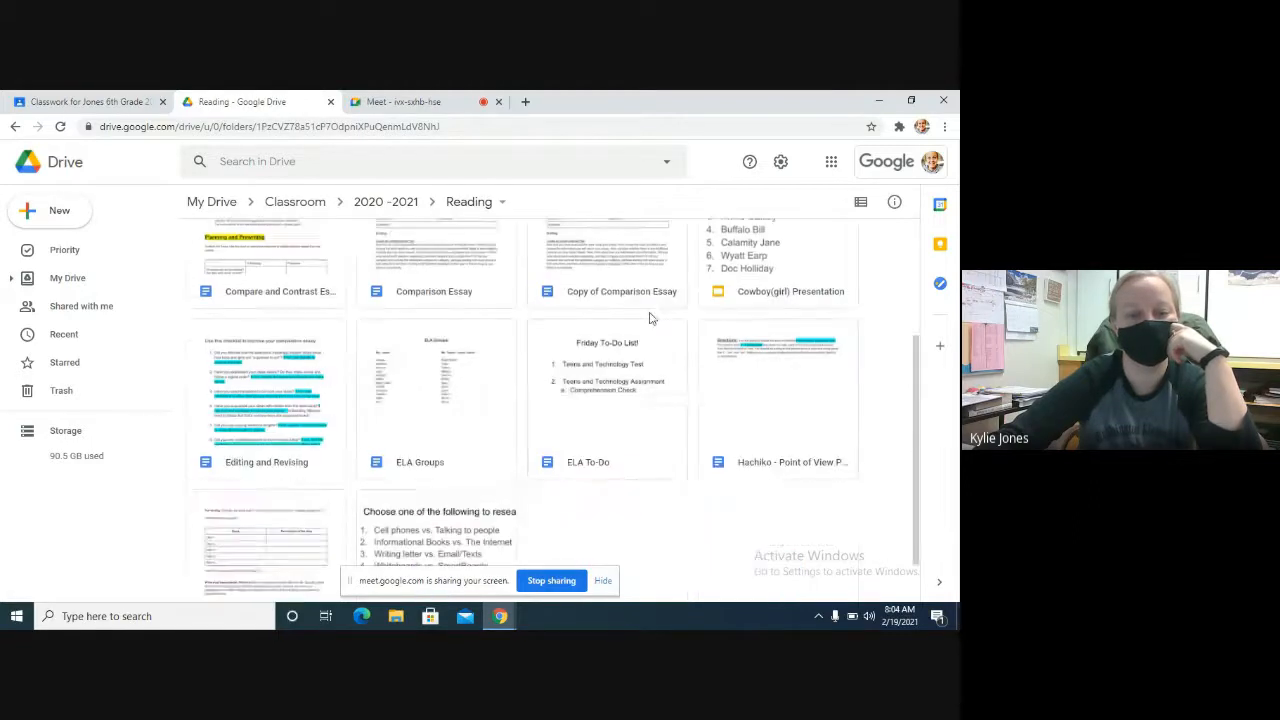
pyautogui.click(607, 400)
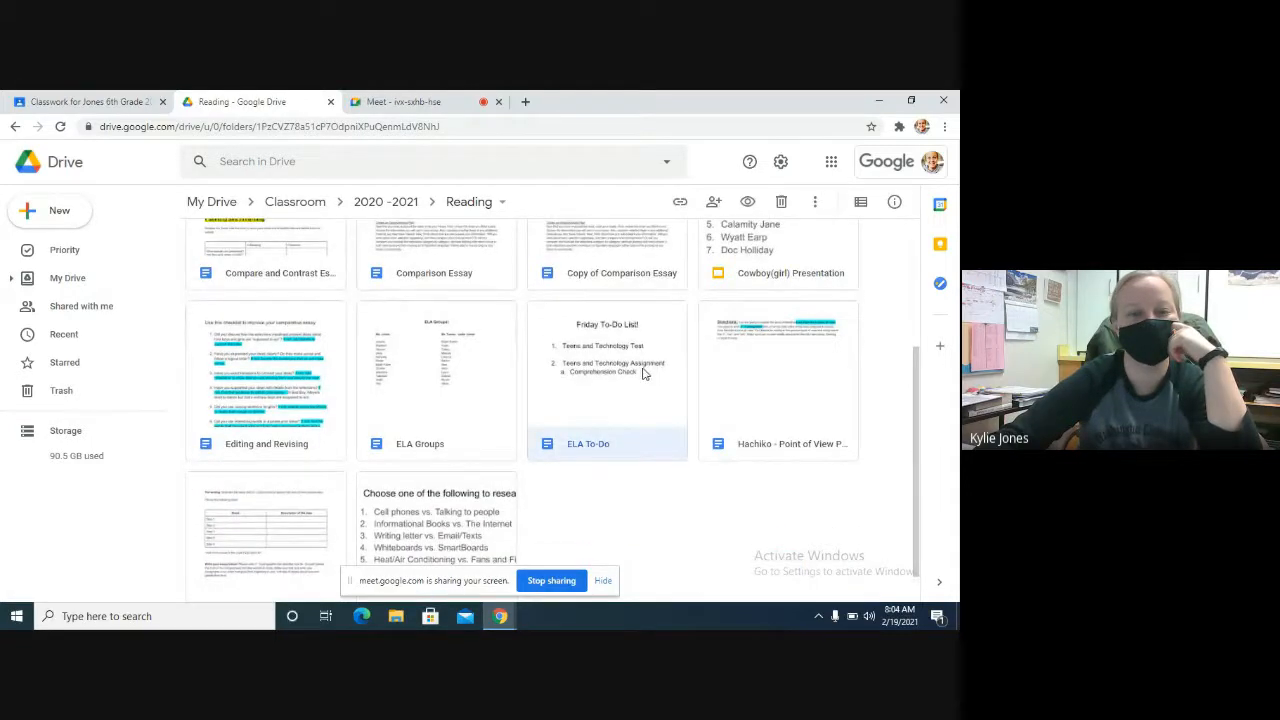
pyautogui.doubleClick(607, 380)
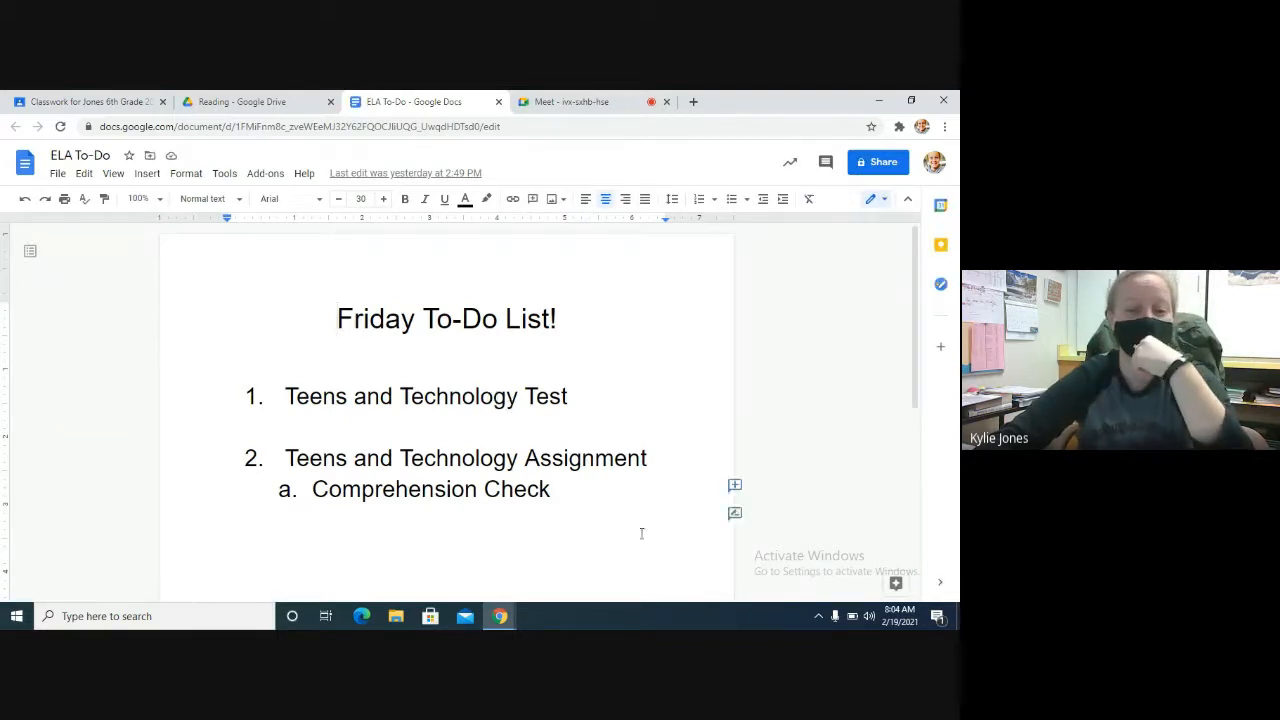
# - Highlight the Comprehension Check line at 125% zoom, then return to the Meet call
pyautogui.tripleClick(430, 489)
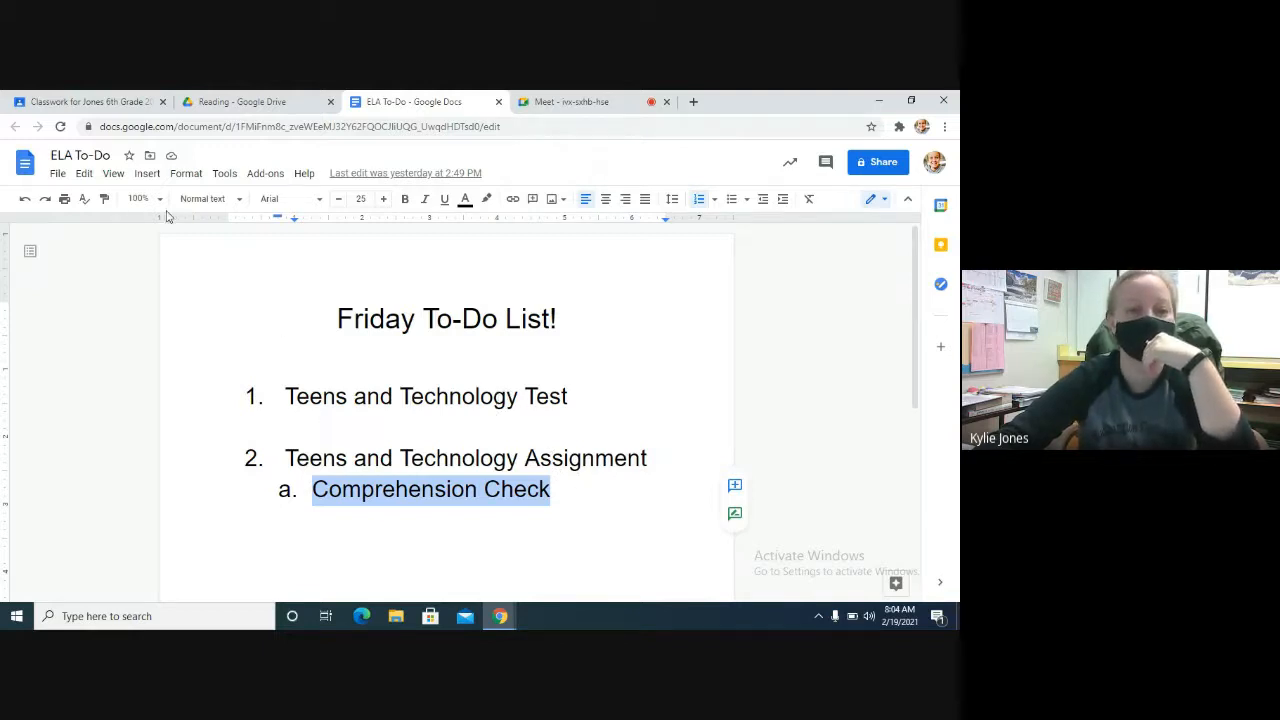
pyautogui.click(138, 198)
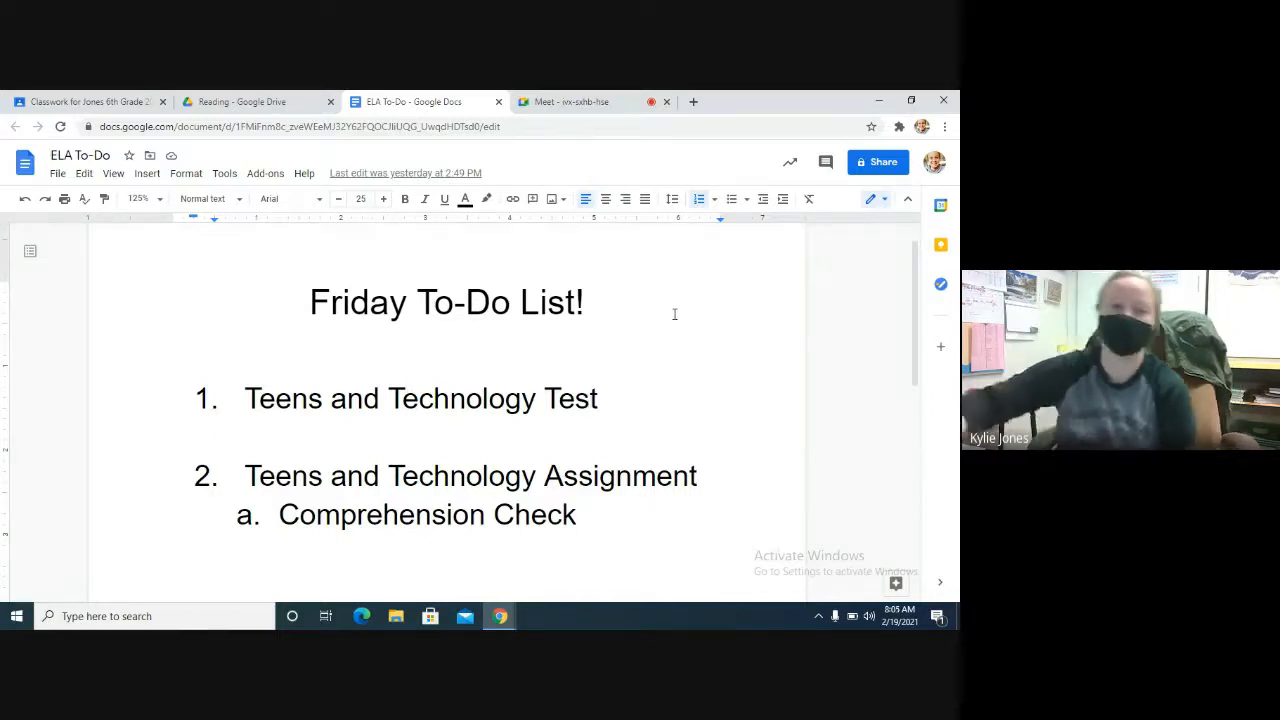
pyautogui.click(570, 101)
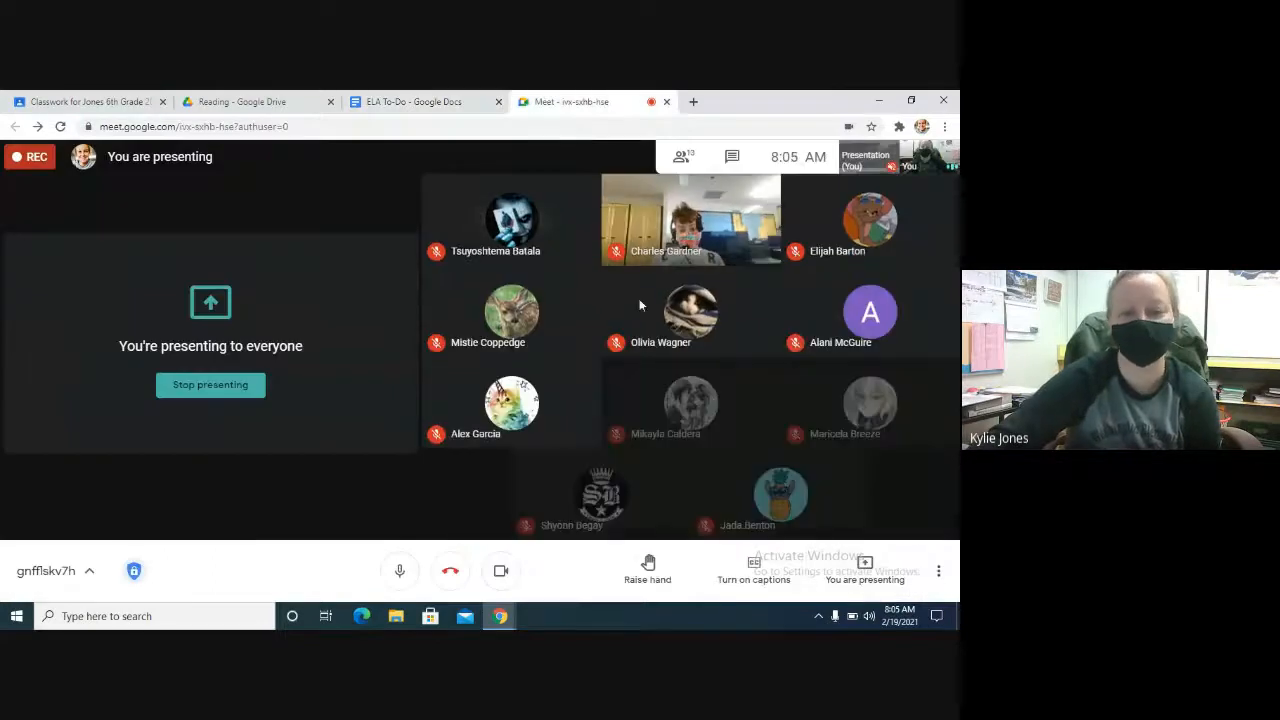